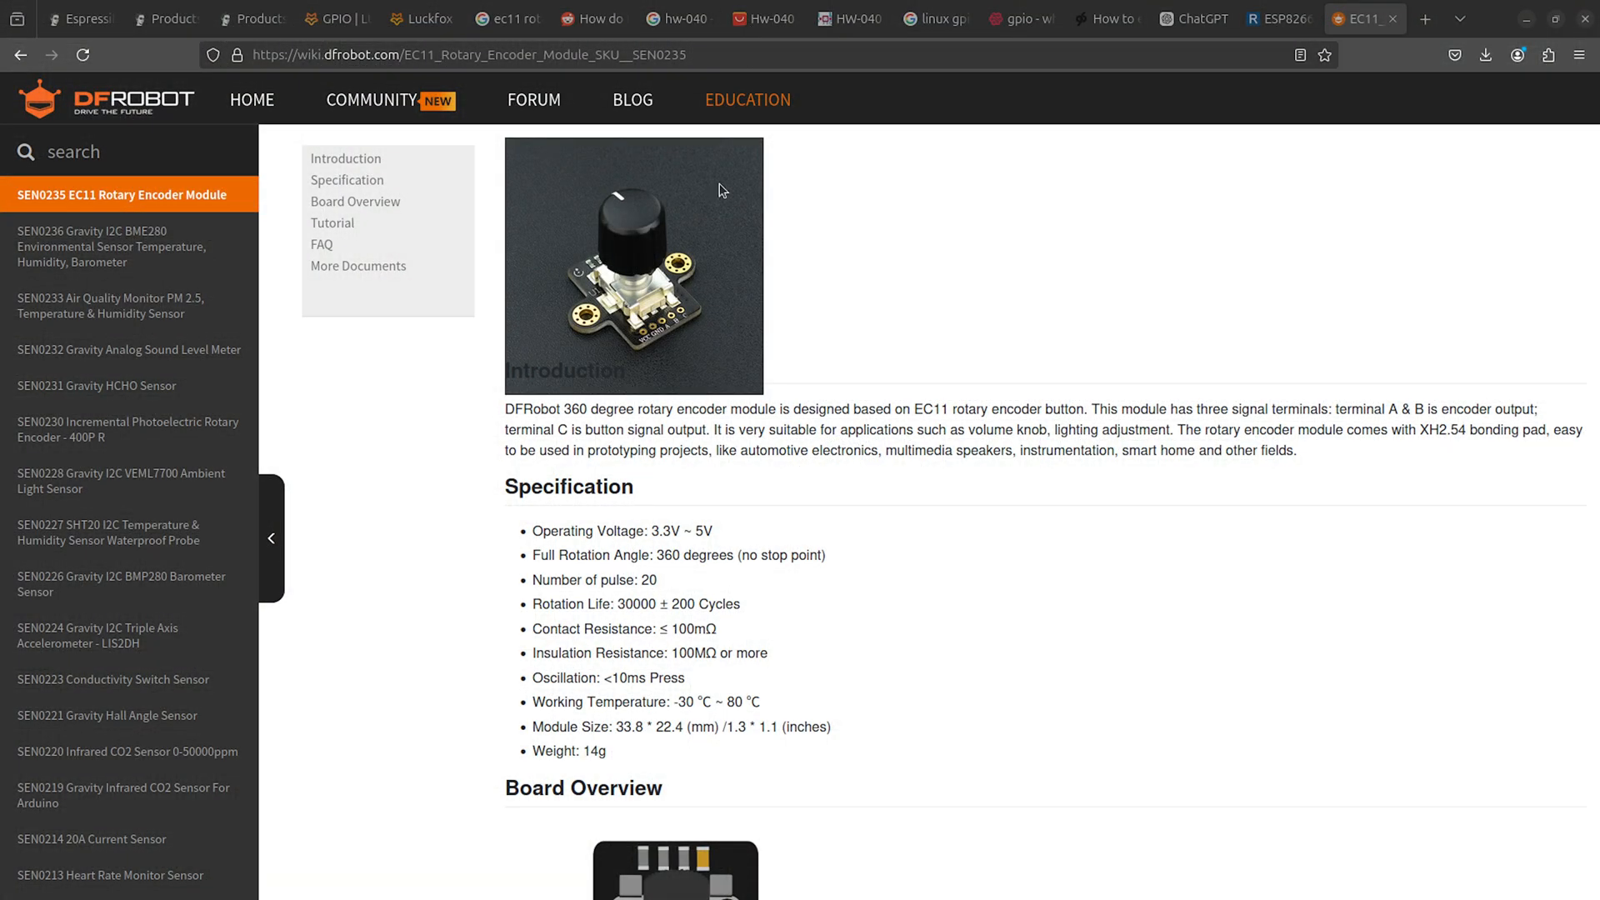
mouse_move(880, 377)
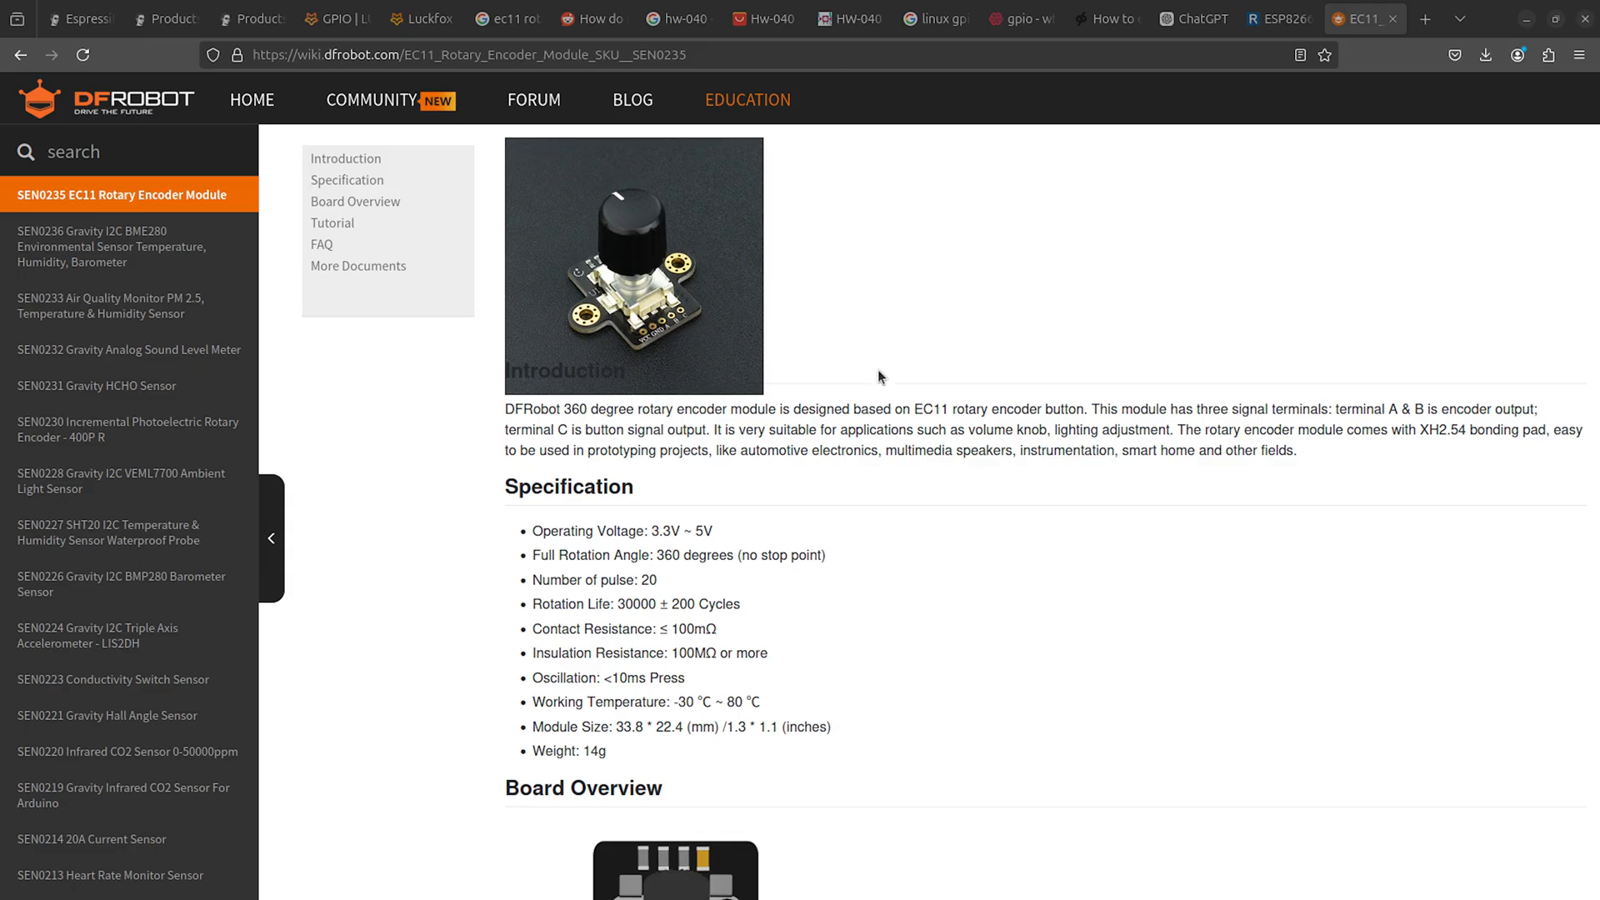
mouse_move(804, 331)
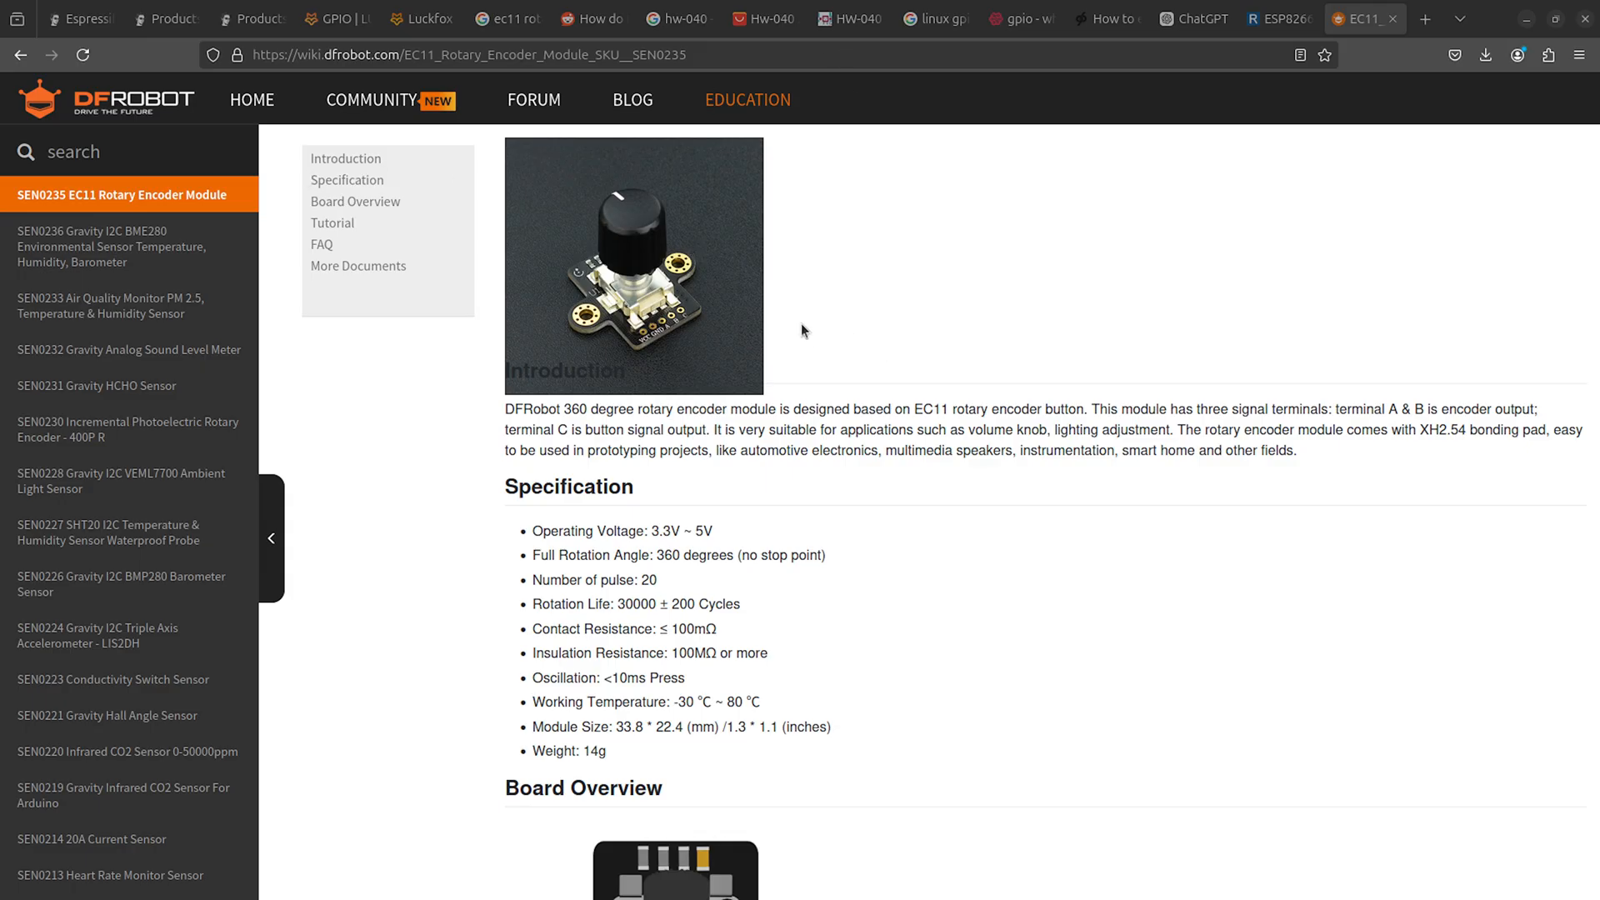
mouse_move(748, 522)
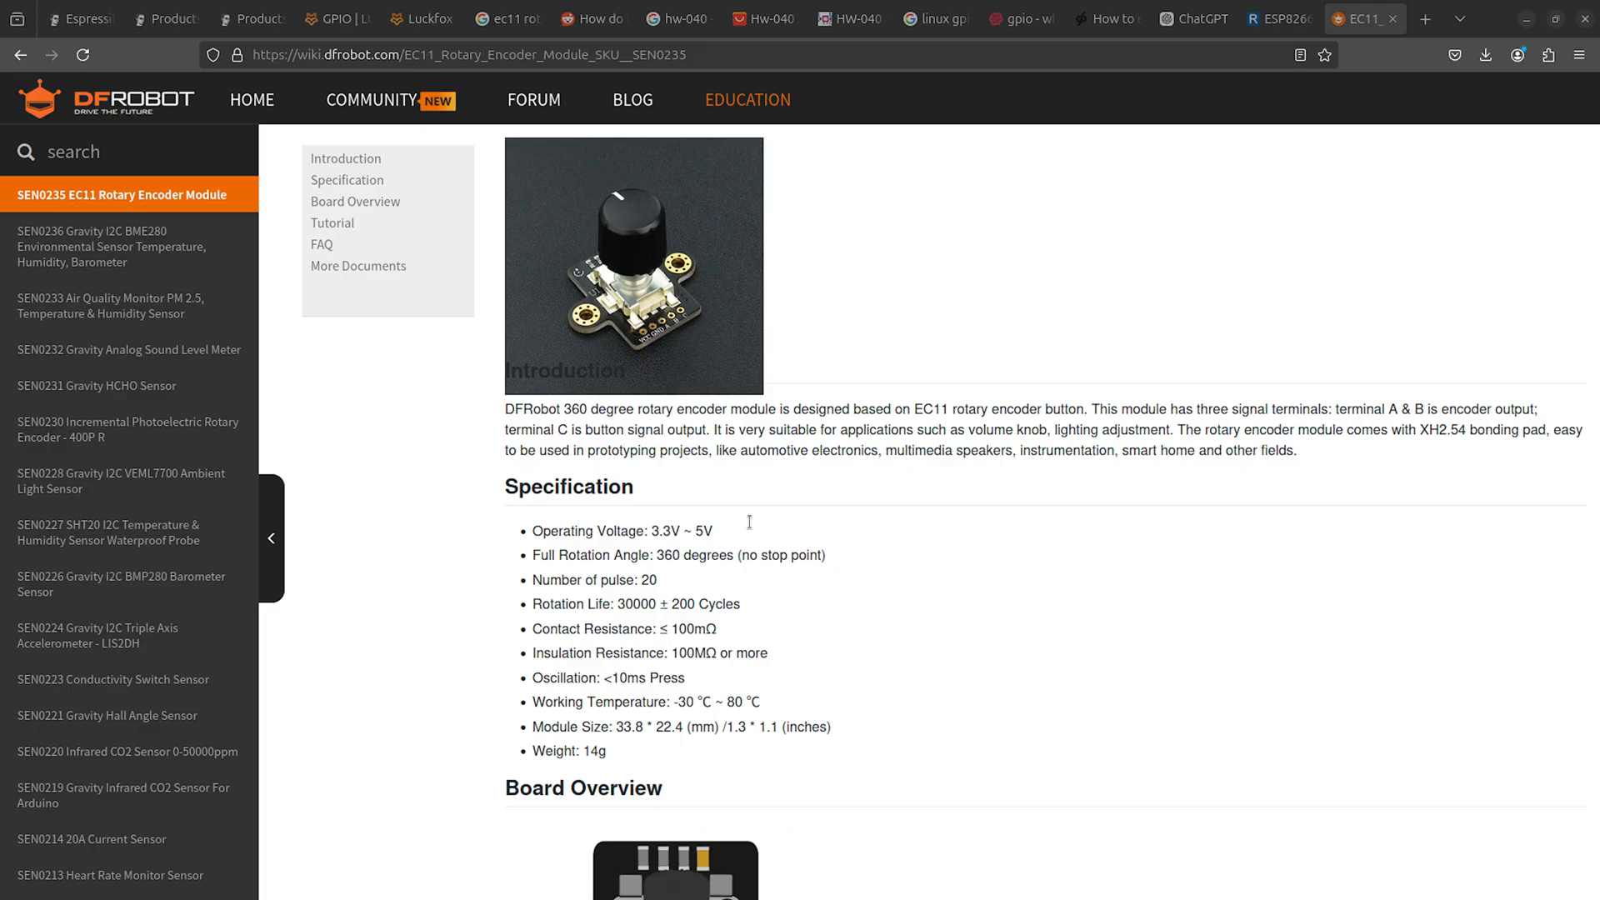
mouse_move(737, 688)
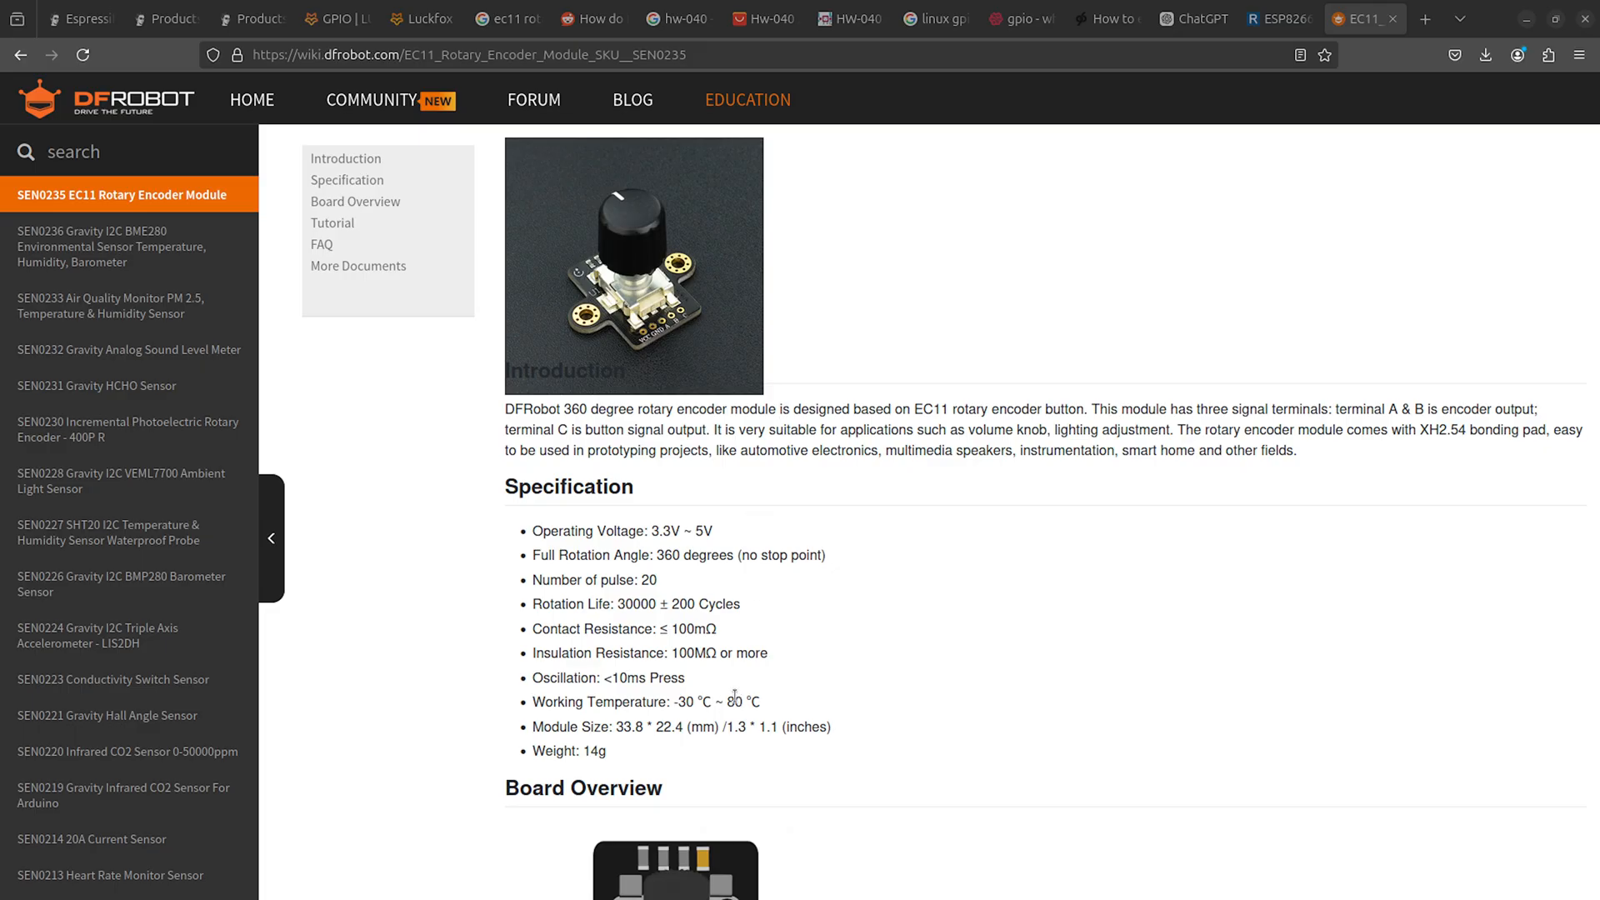
mouse_move(722, 687)
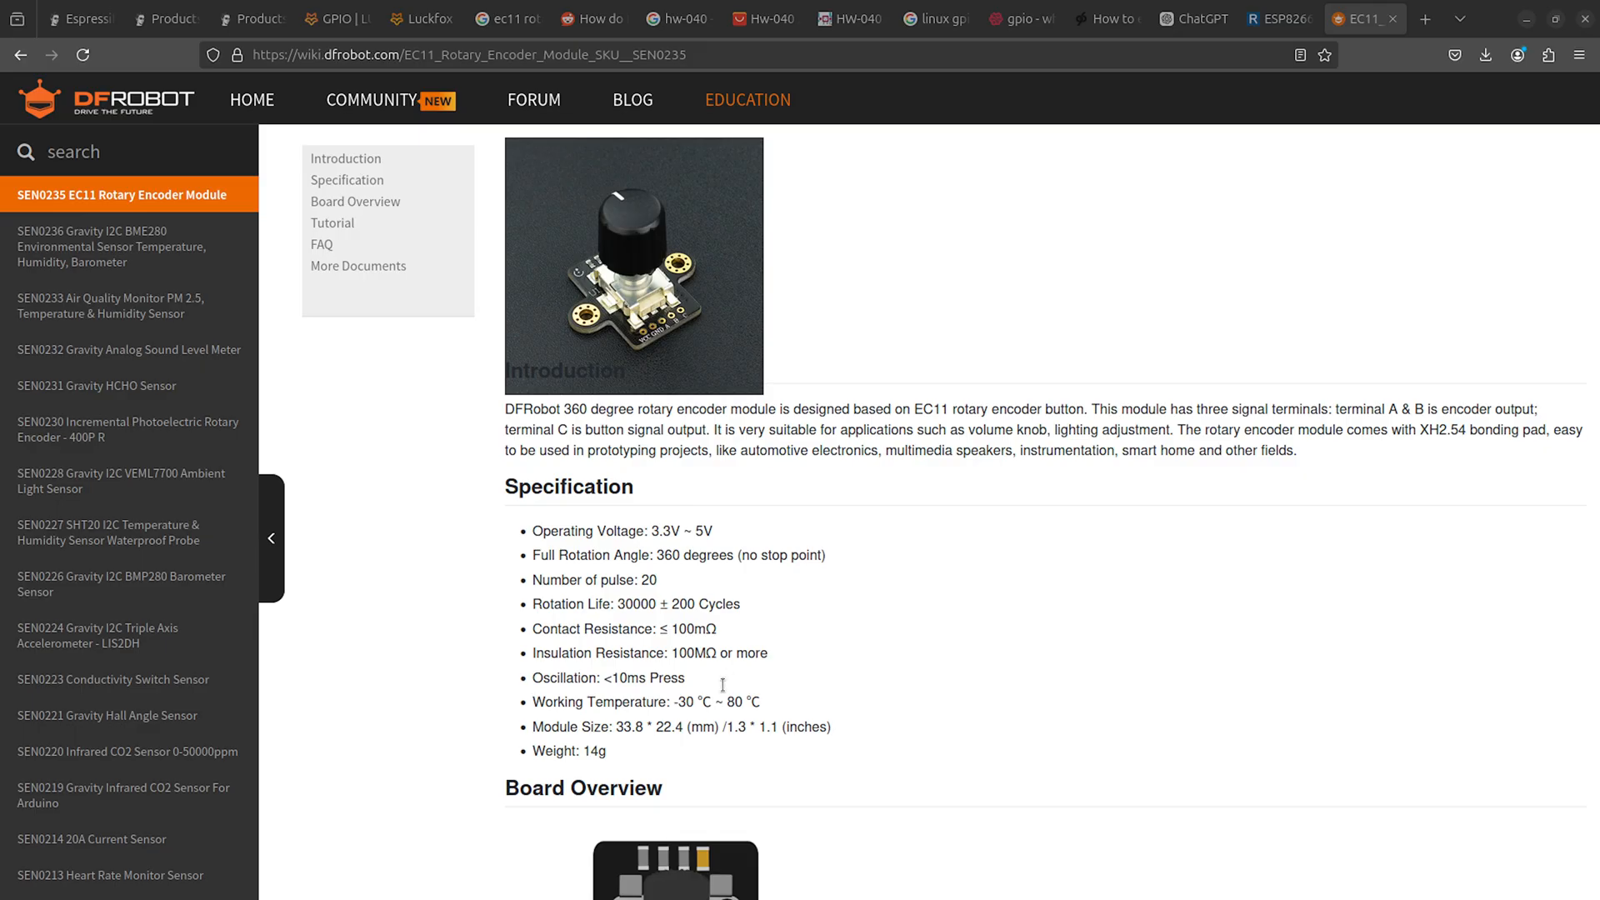
mouse_move(1269, 430)
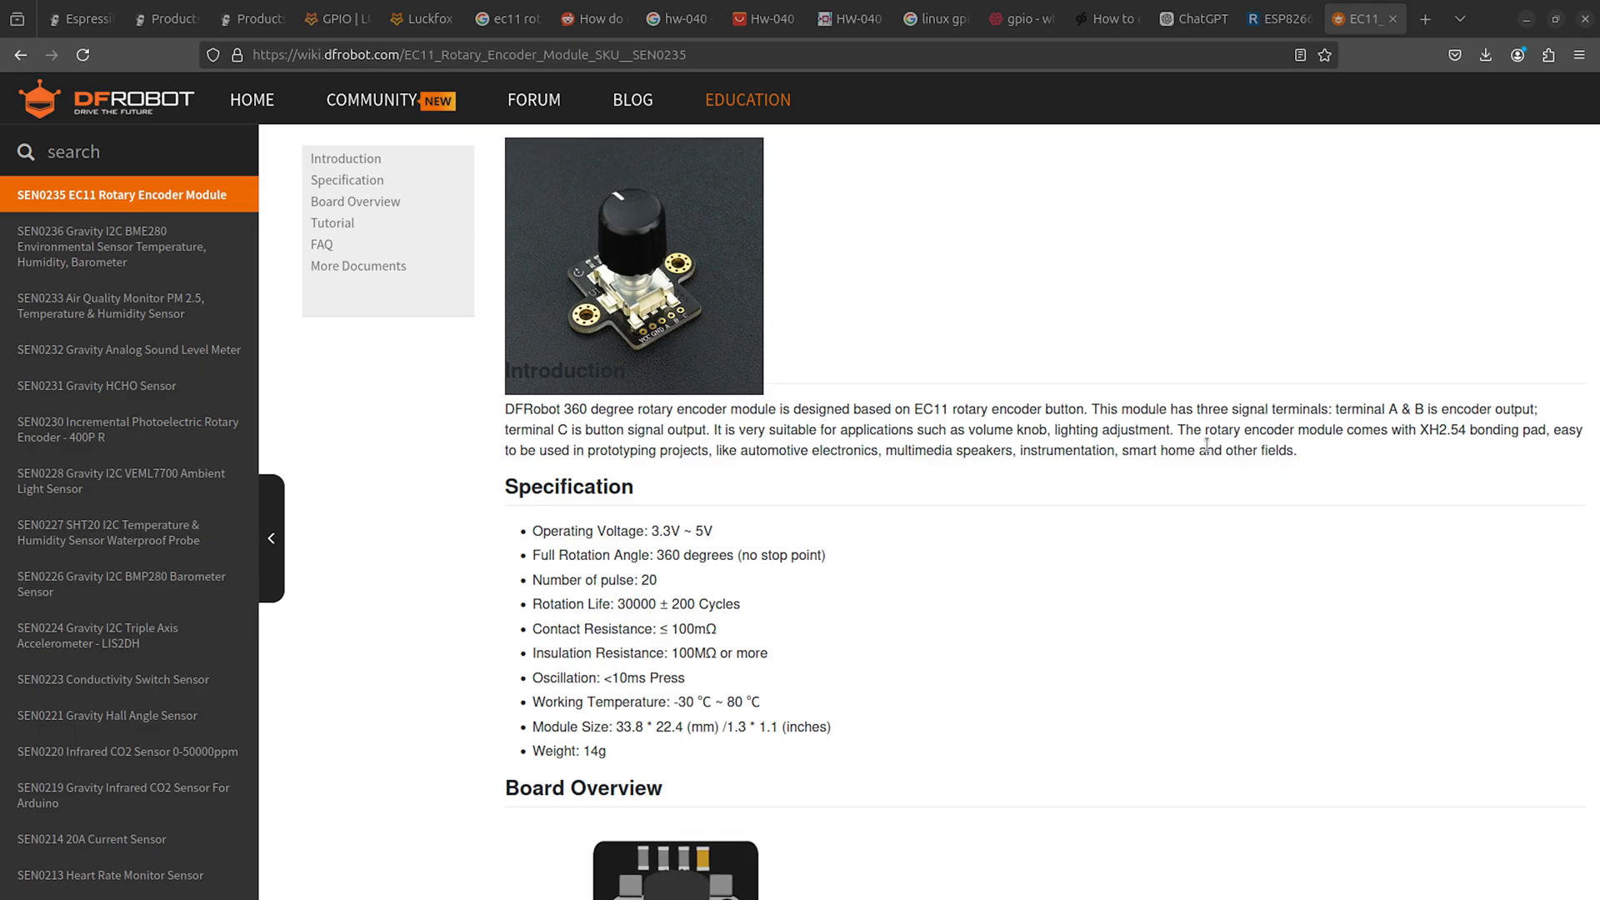
mouse_move(683, 558)
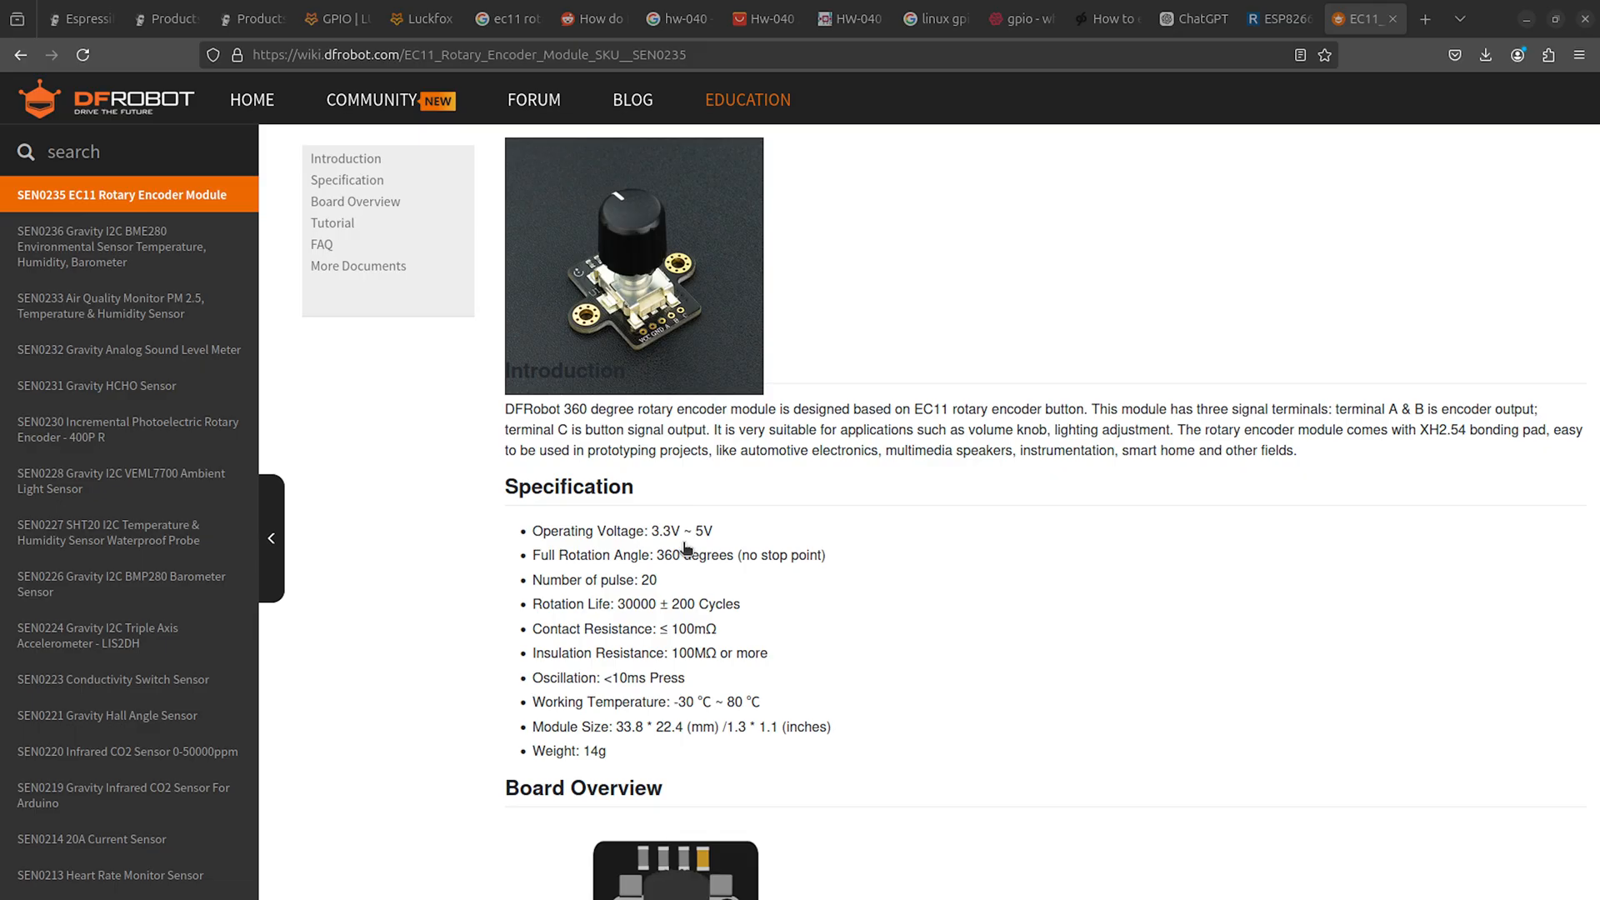
mouse_move(651, 554)
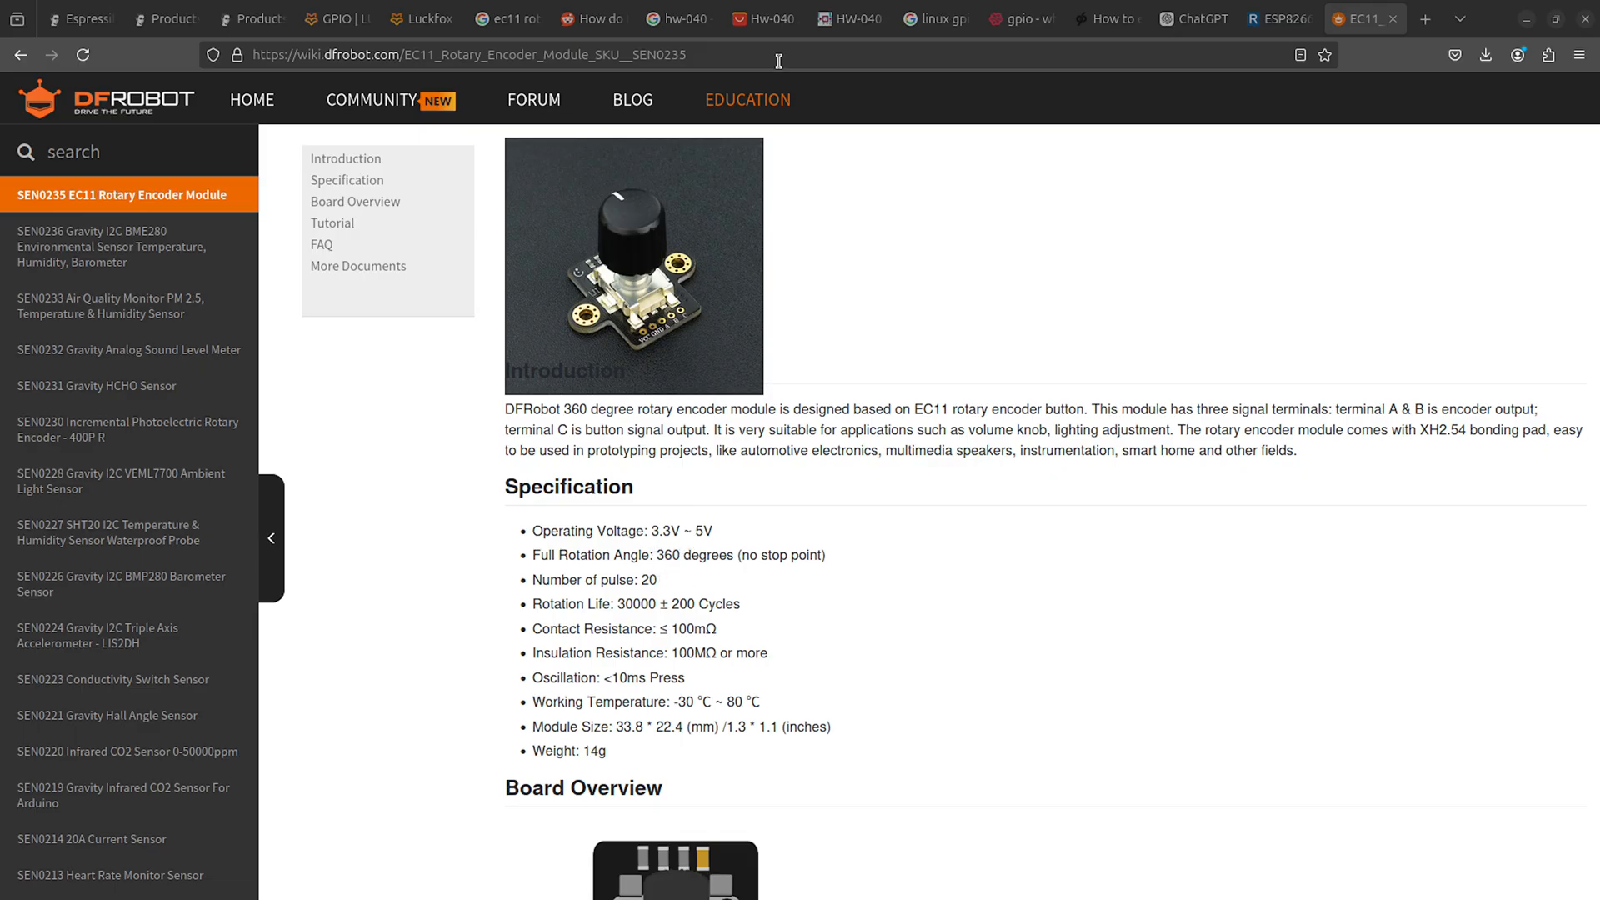
mouse_move(991, 347)
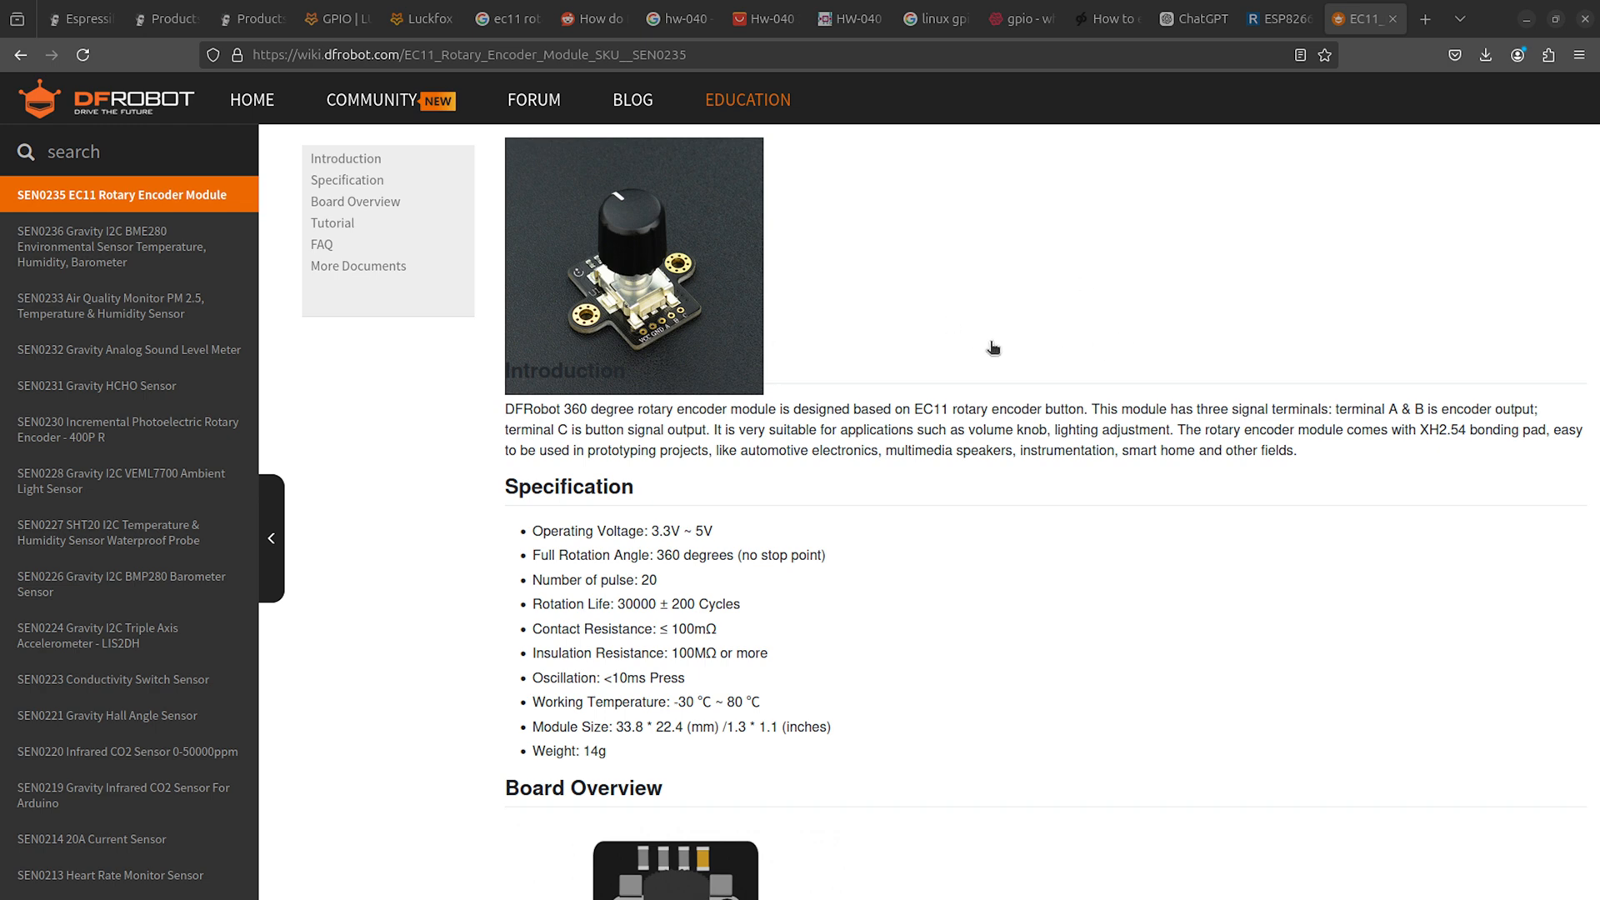
mouse_move(692, 217)
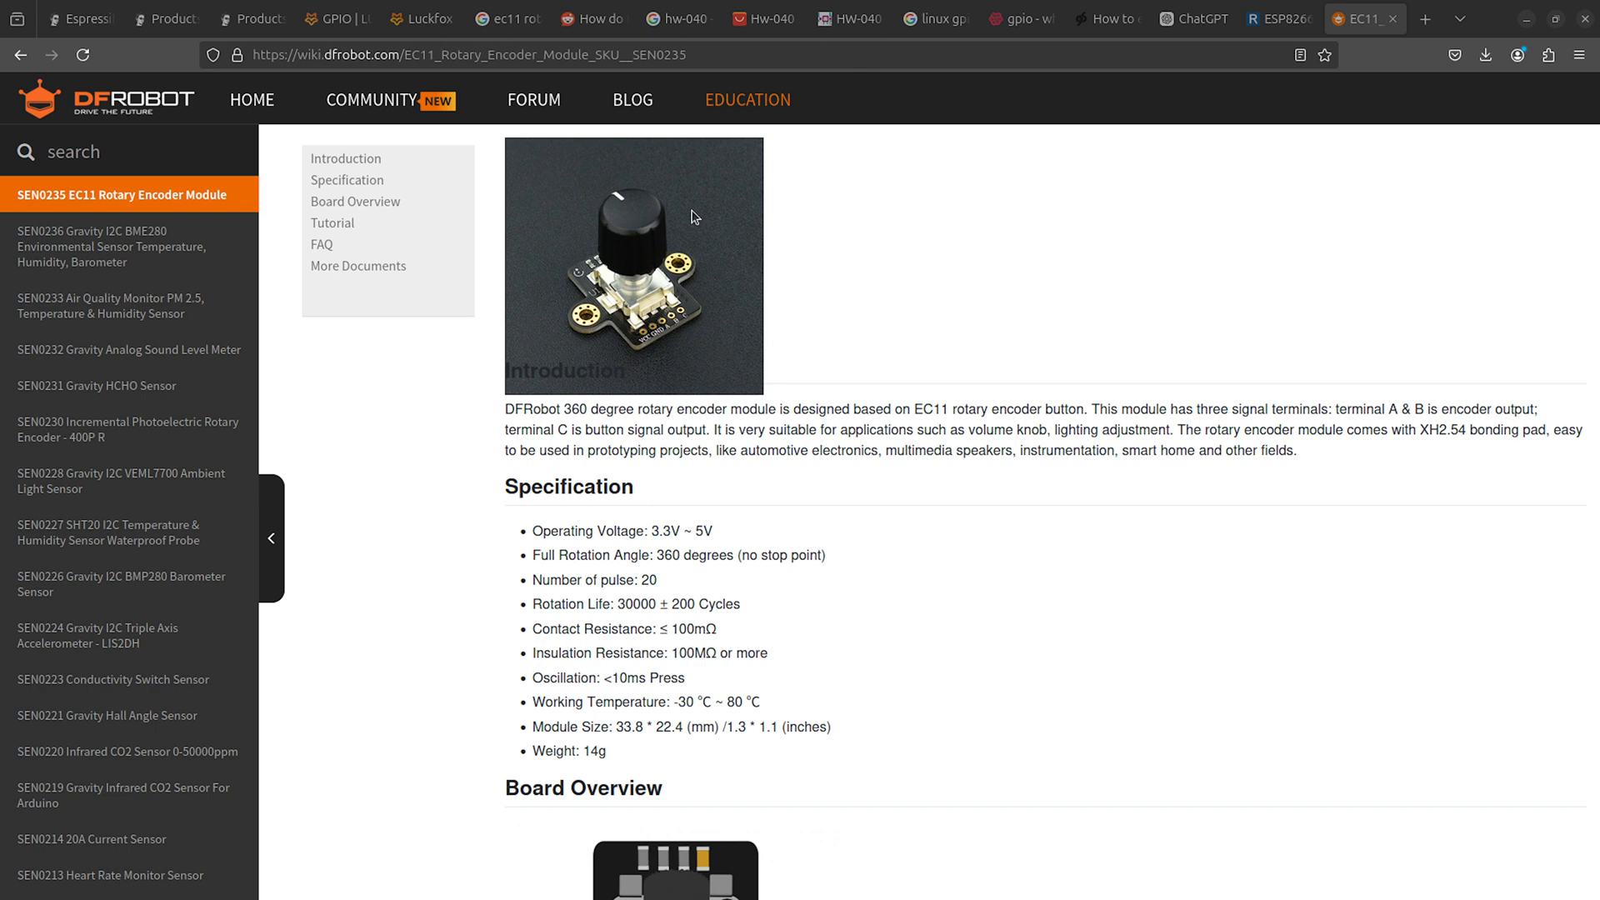
mouse_move(1016, 336)
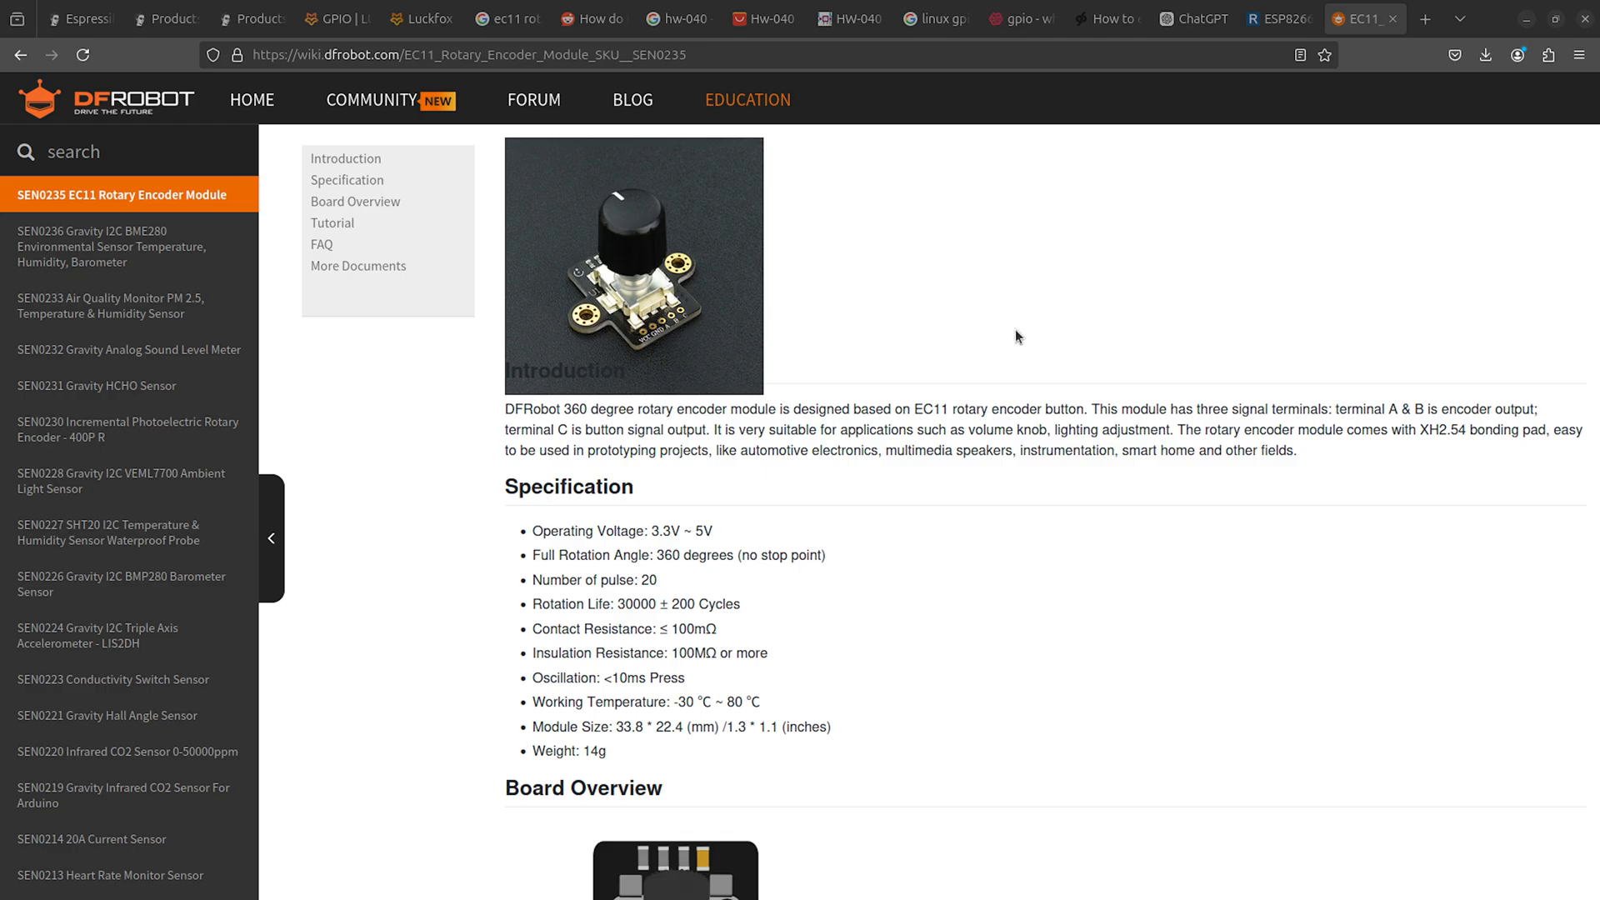
mouse_move(1009, 697)
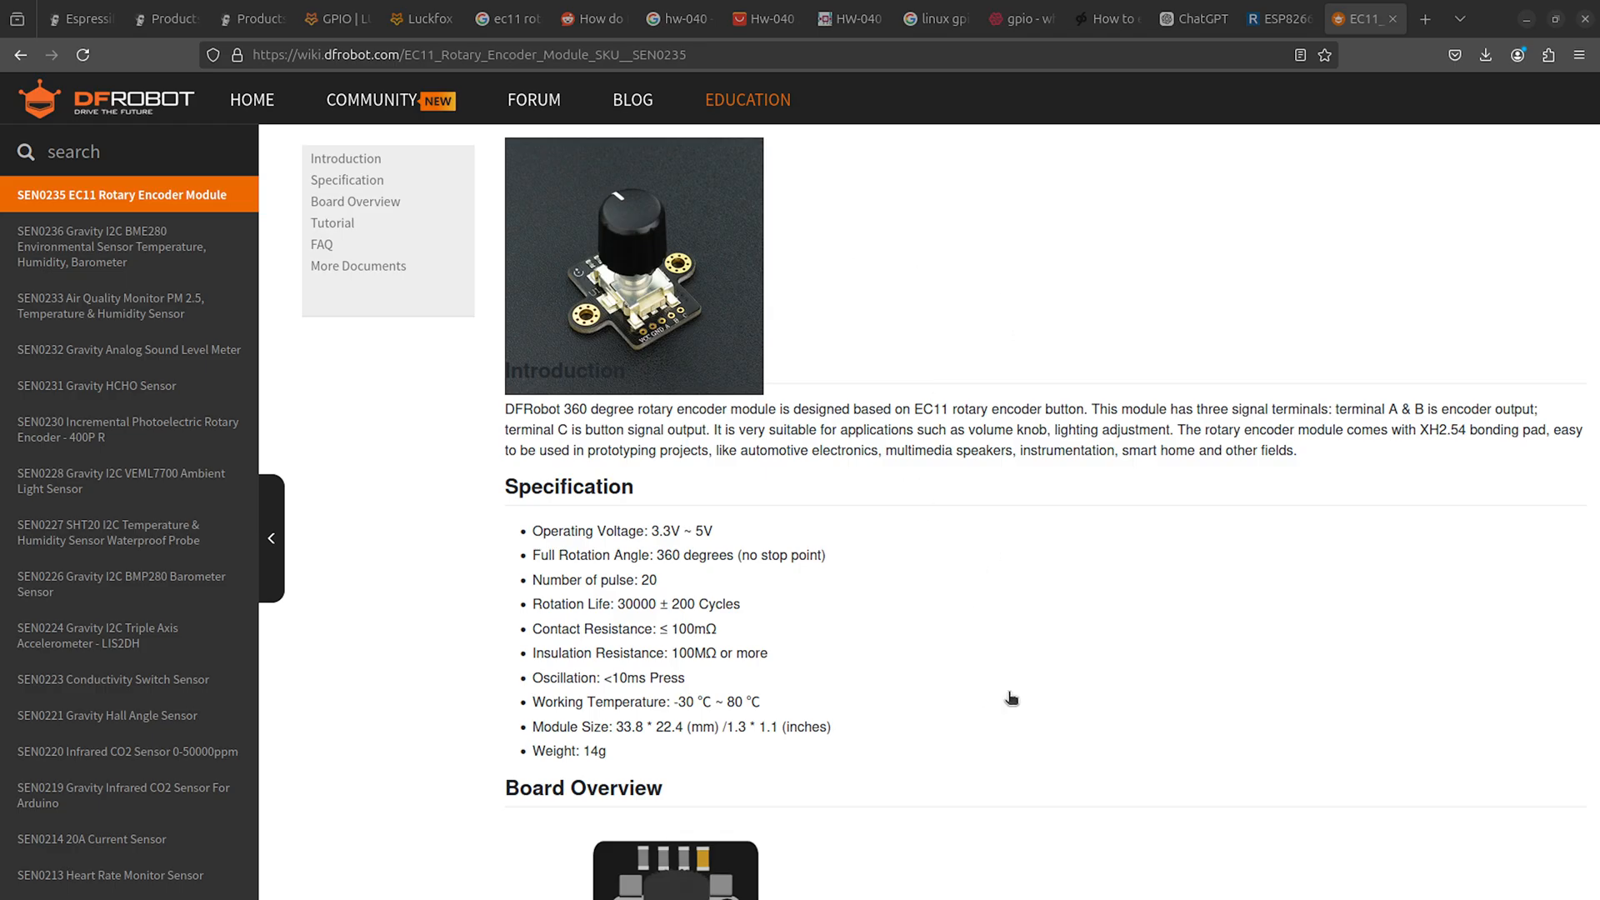
mouse_move(750, 282)
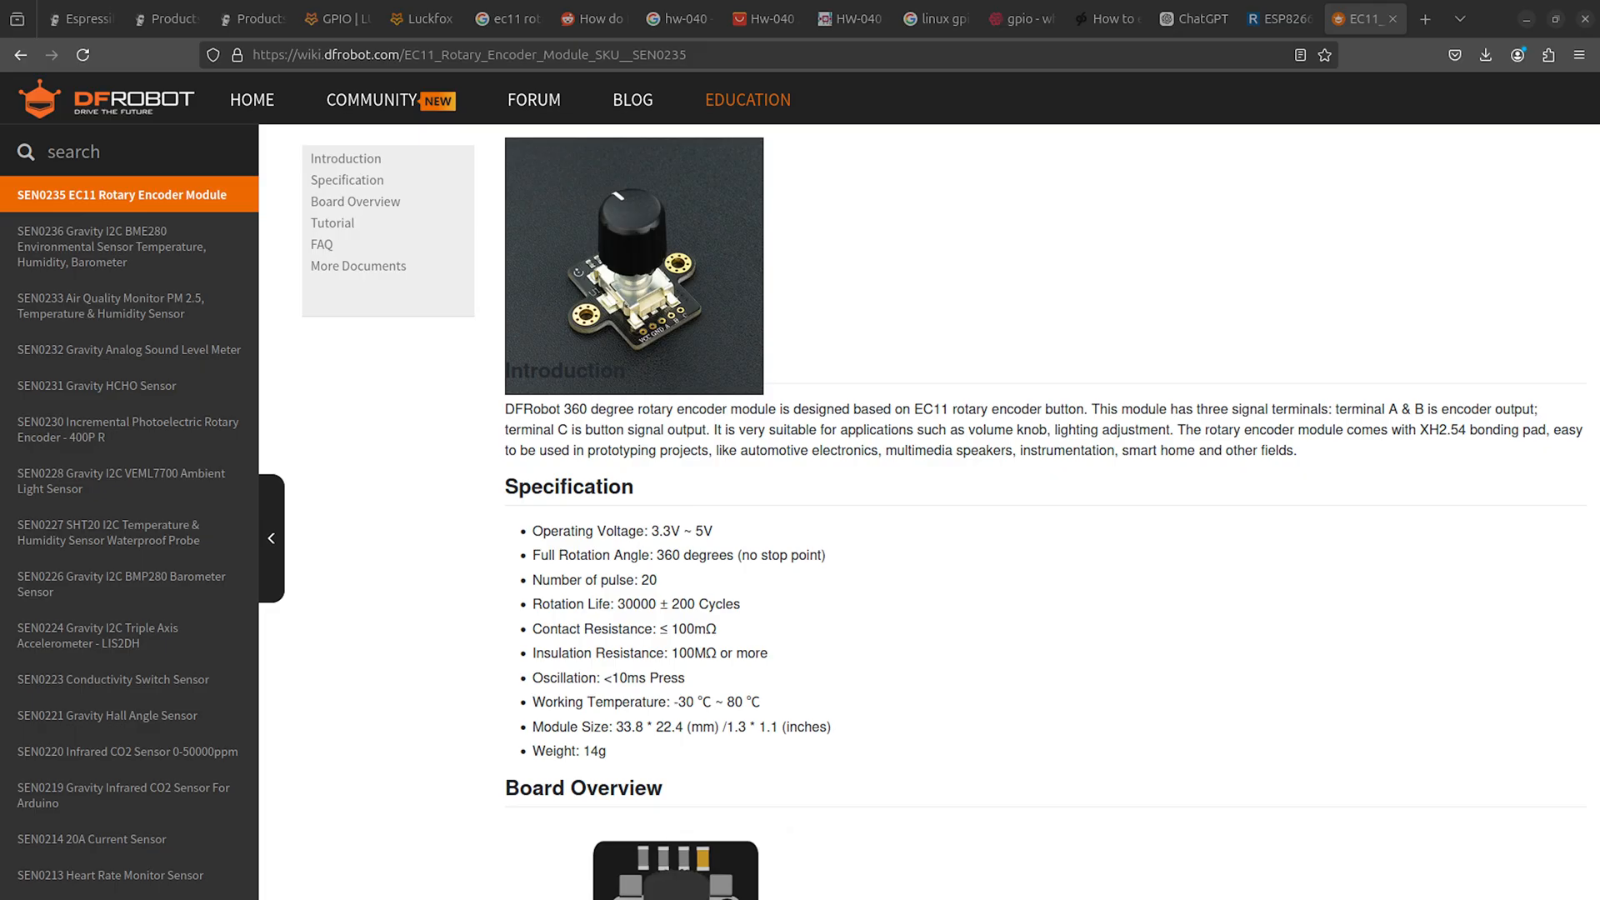
mouse_move(809, 196)
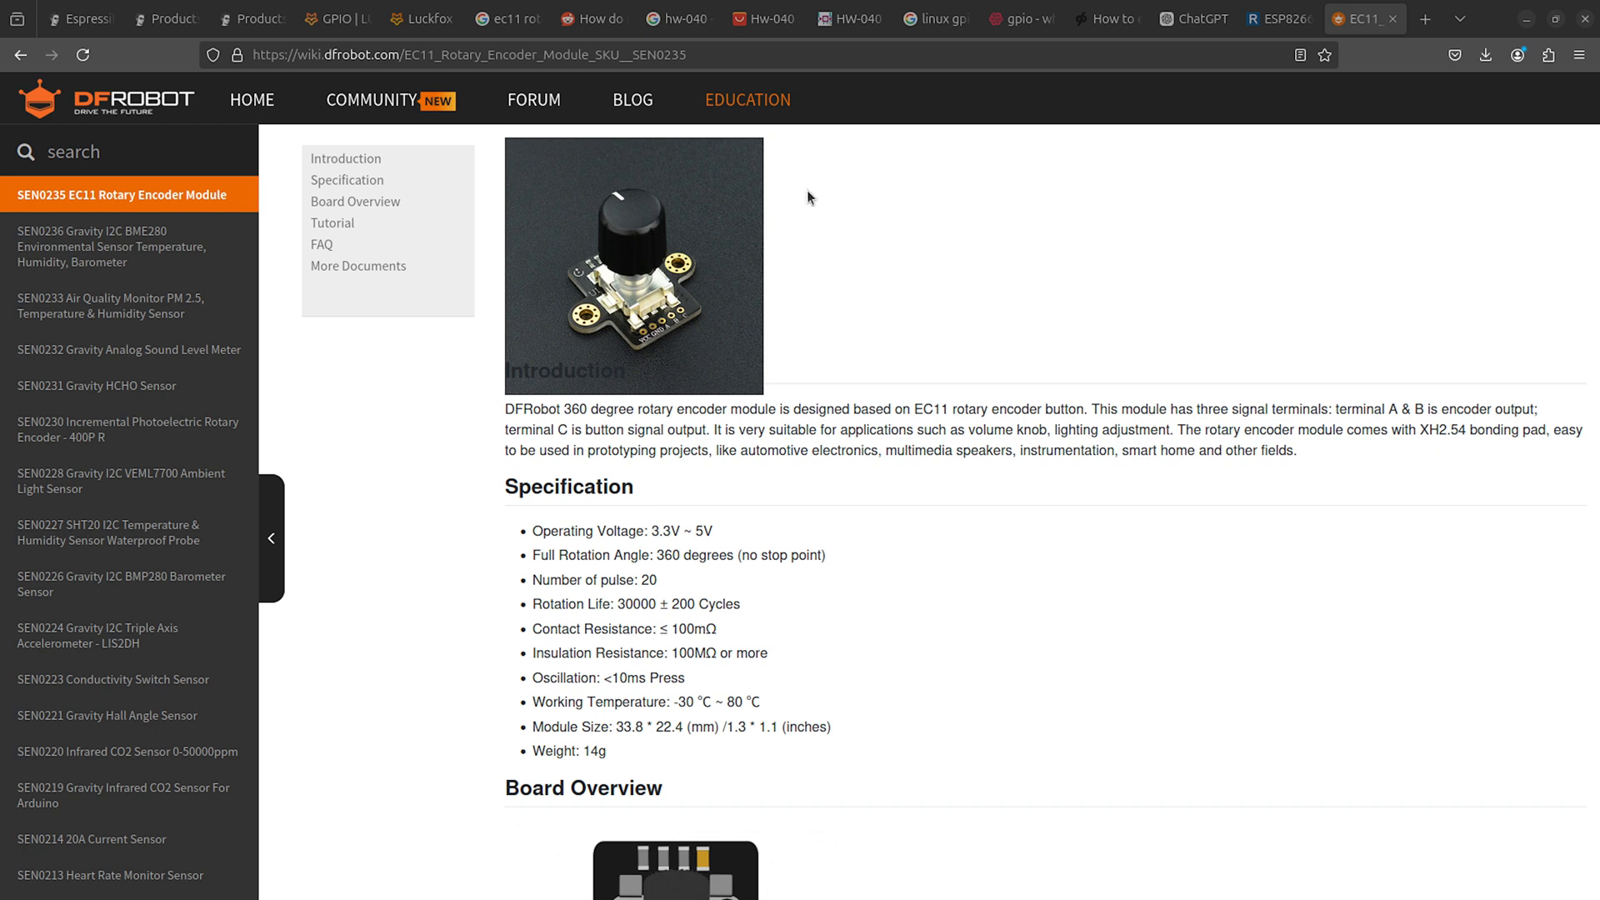
mouse_move(810, 609)
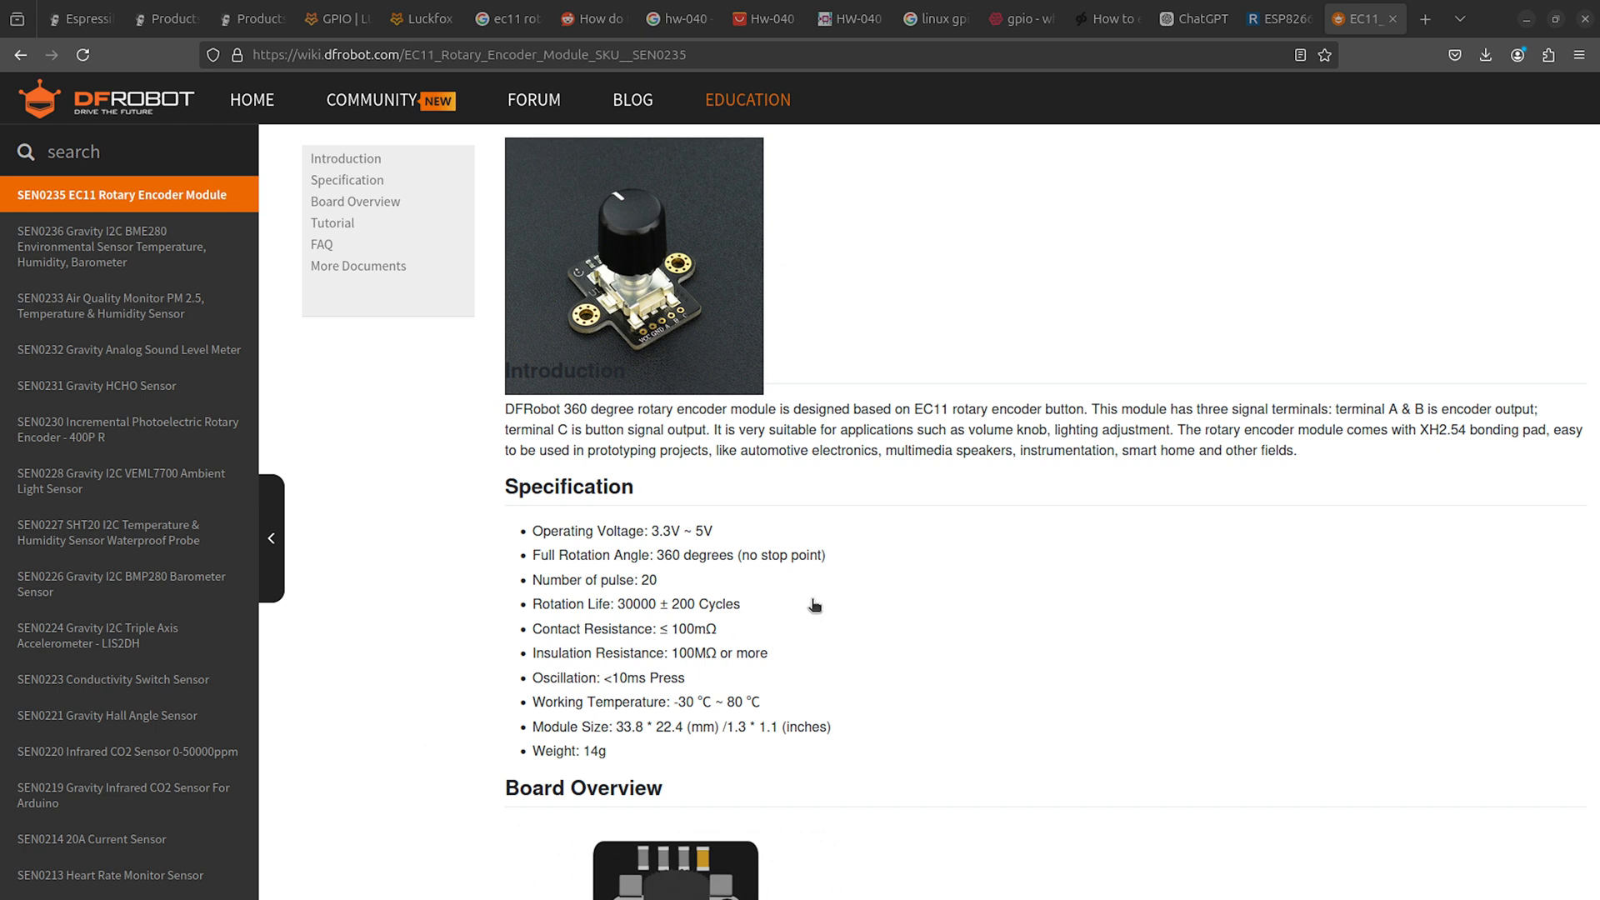
mouse_move(324, 170)
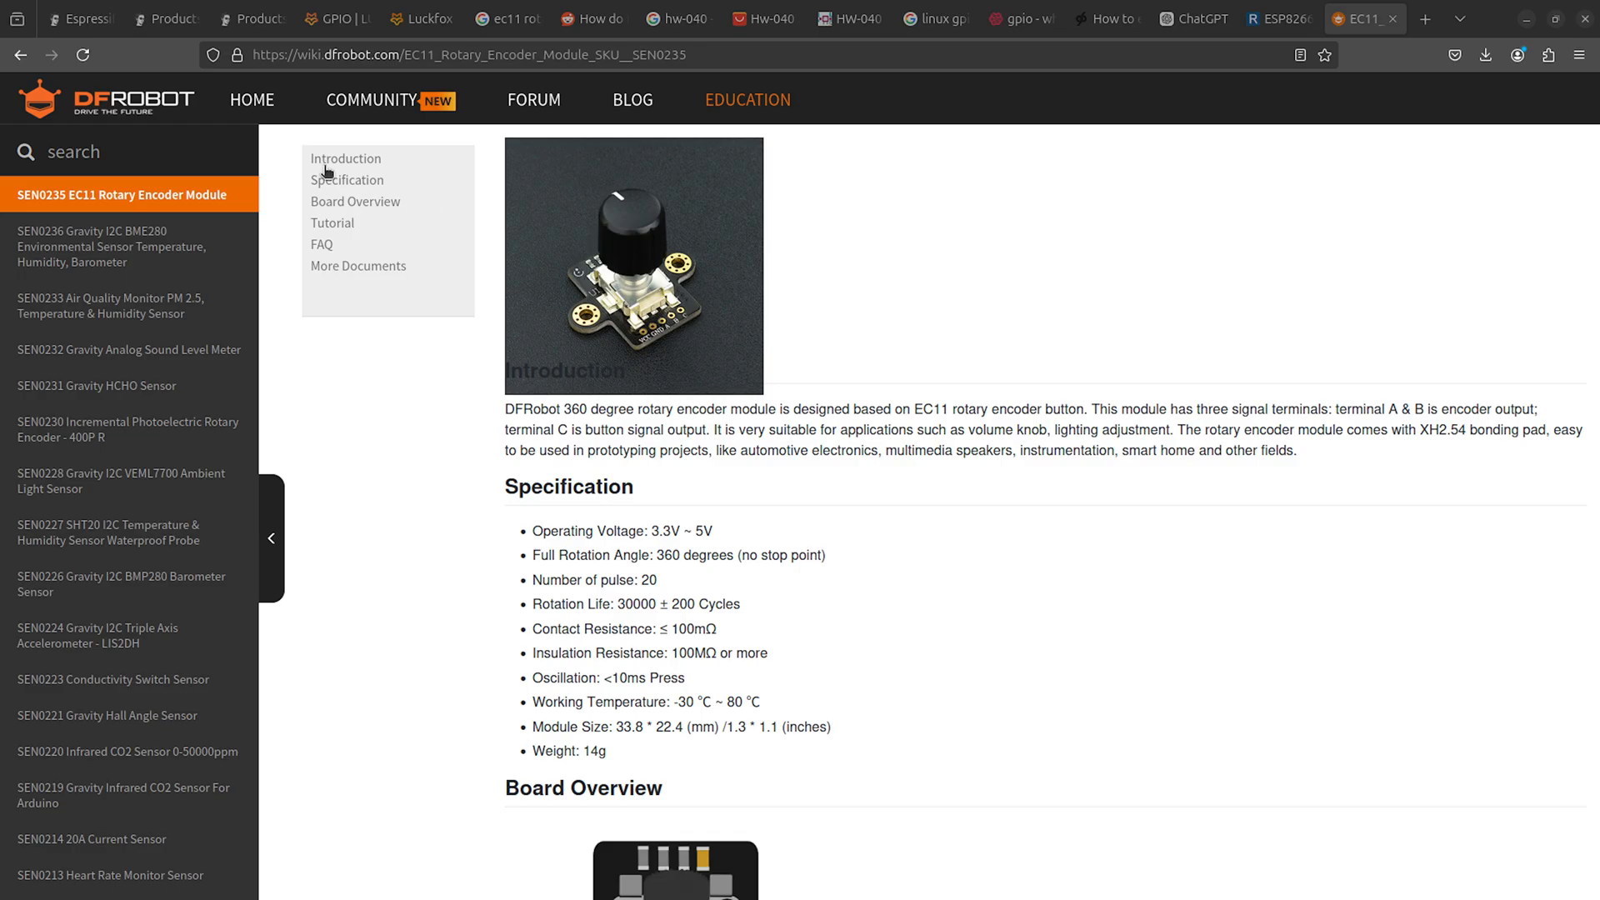